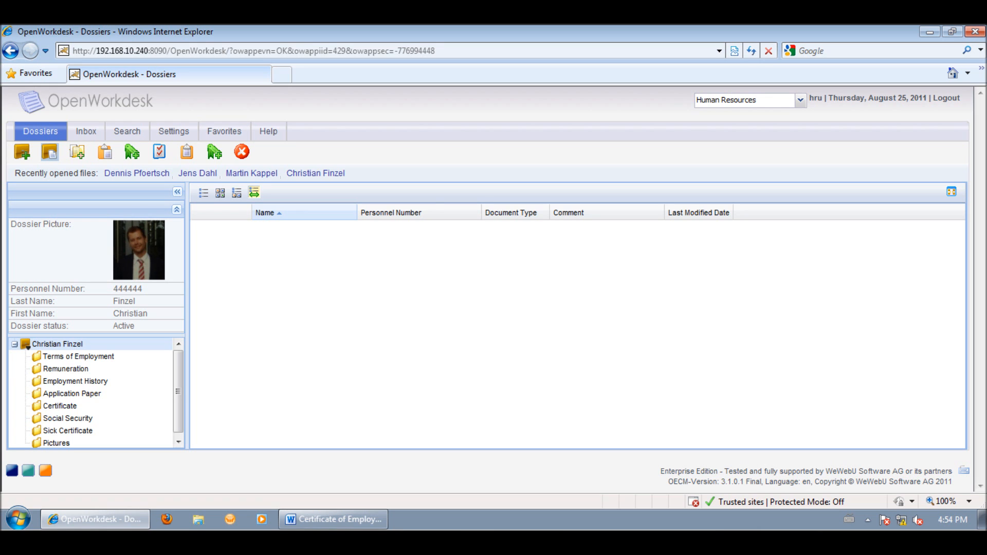
- Bring the Certificate of Employment Word document to the front from the taskbar
left_click(332, 519)
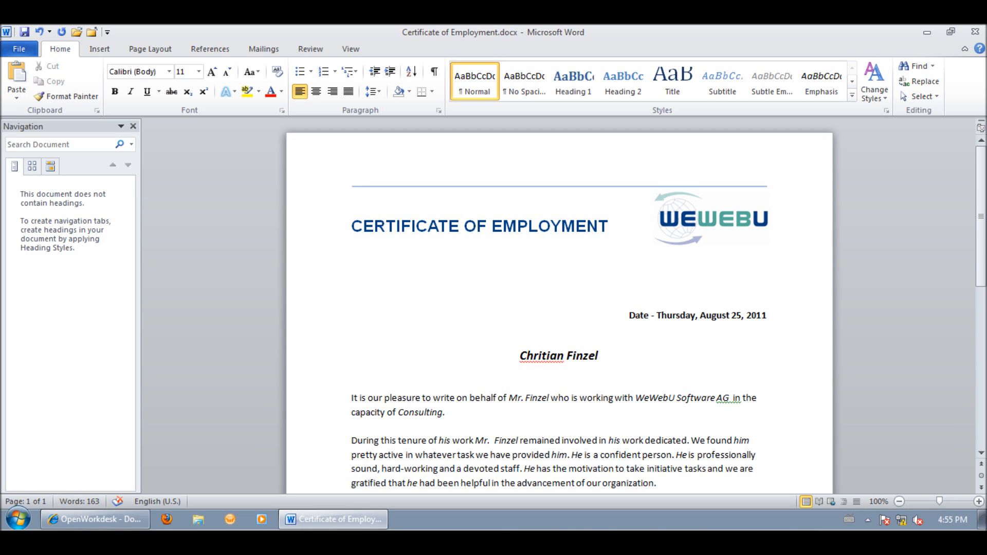
- Start Save As from the File menu for the Certificate of Employment
left_click(19, 50)
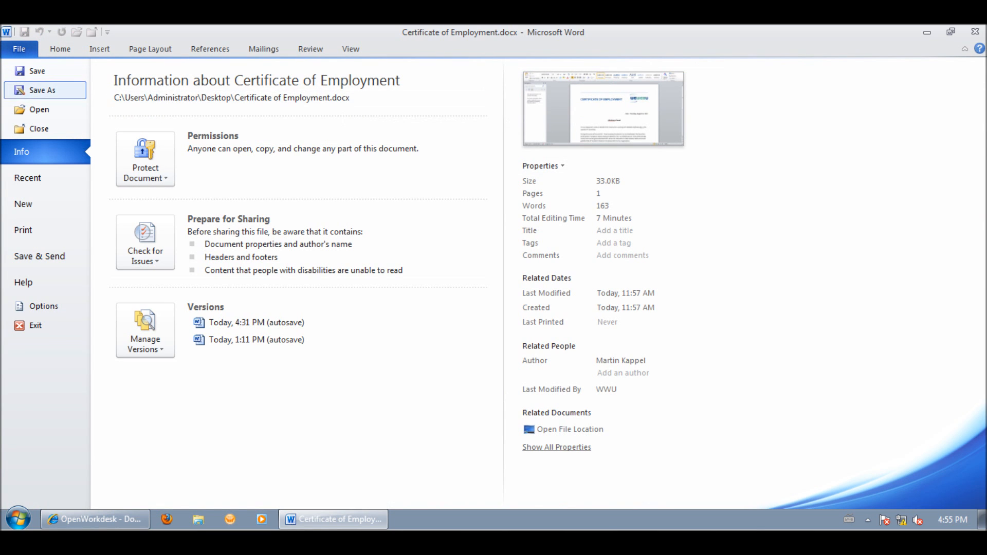
left_click(41, 90)
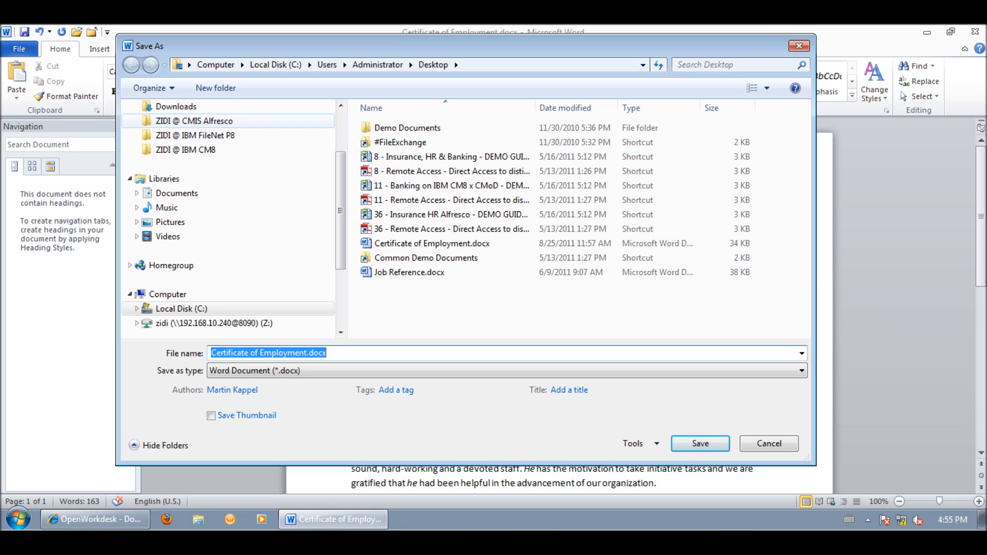
- Choose ZIDI @ CMIS Alfresco as the save location, showing the employee dossier search form
left_click(195, 134)
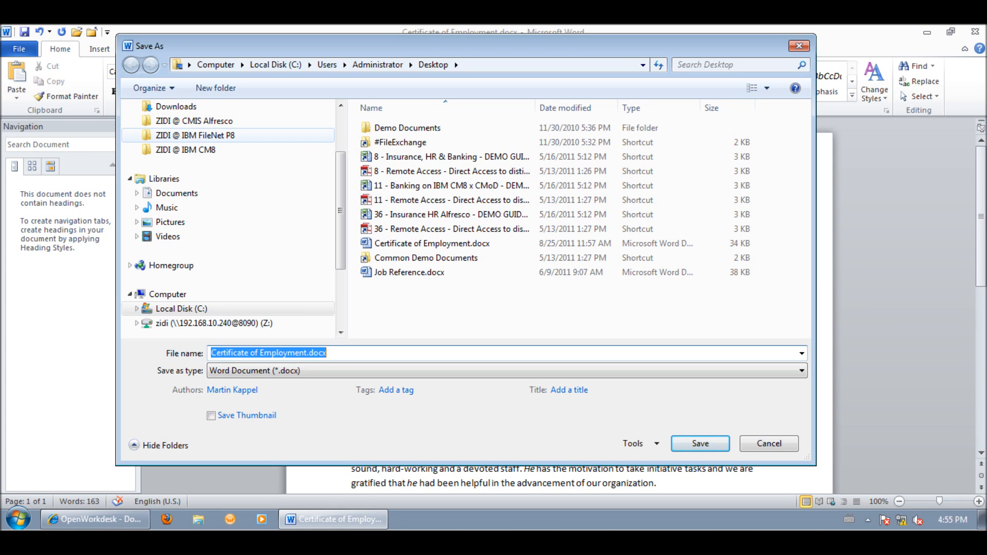
left_click(185, 149)
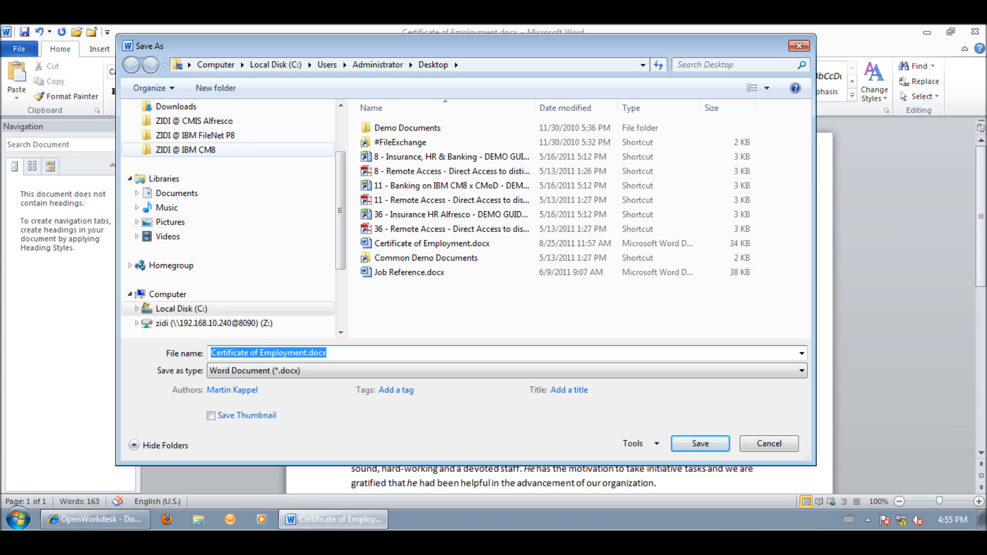
left_click(194, 121)
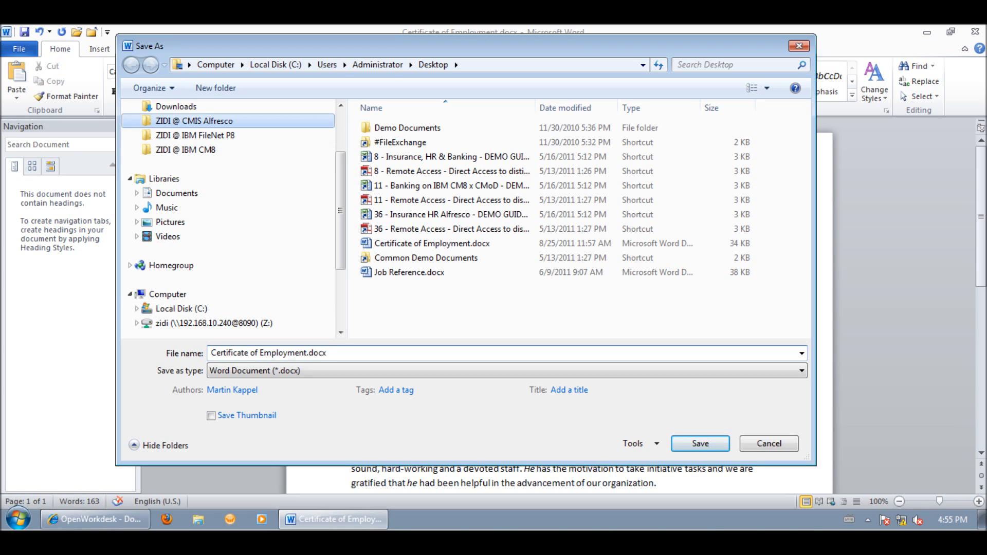
left_click(194, 121)
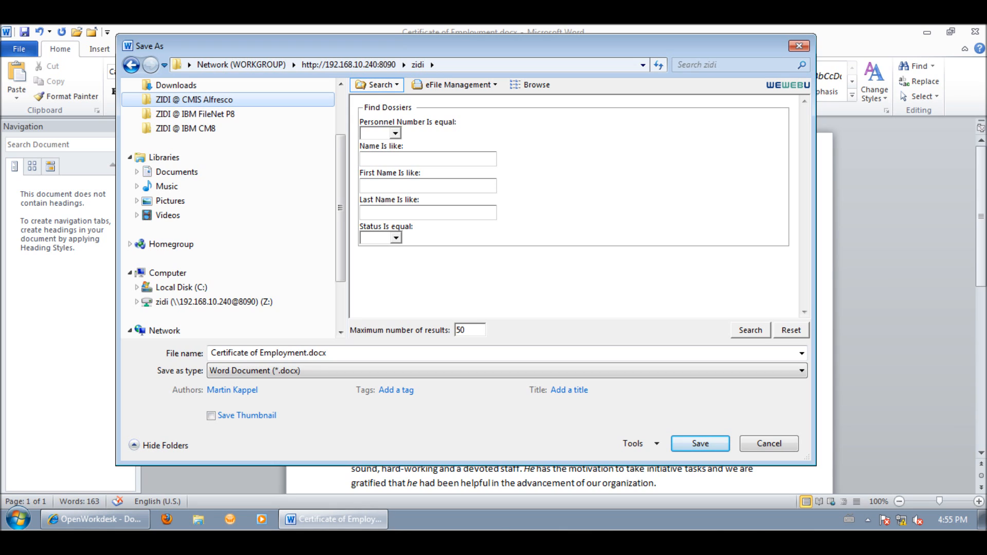
- Search dossiers with Status Active and enter the Certificate folder of dossier 444444
left_click(392, 238)
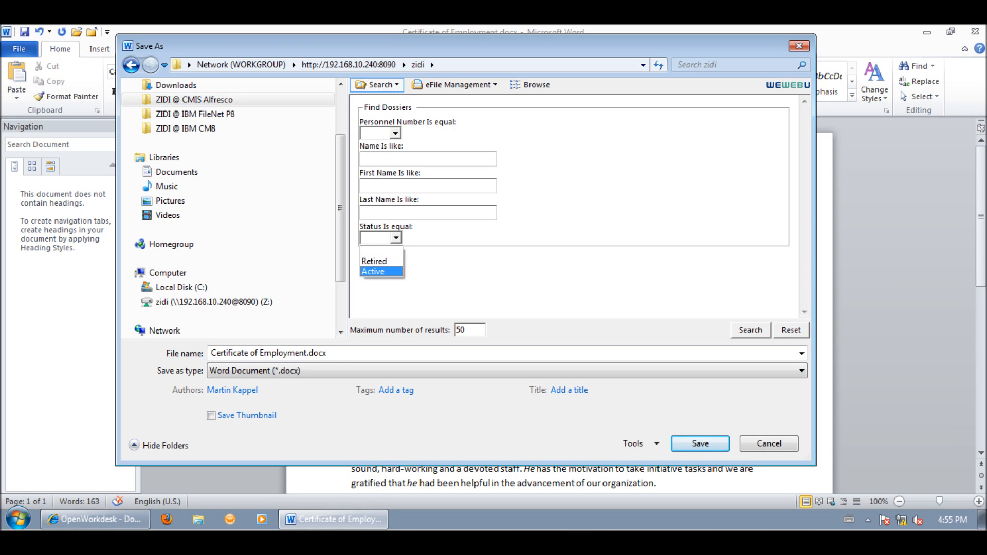
left_click(372, 271)
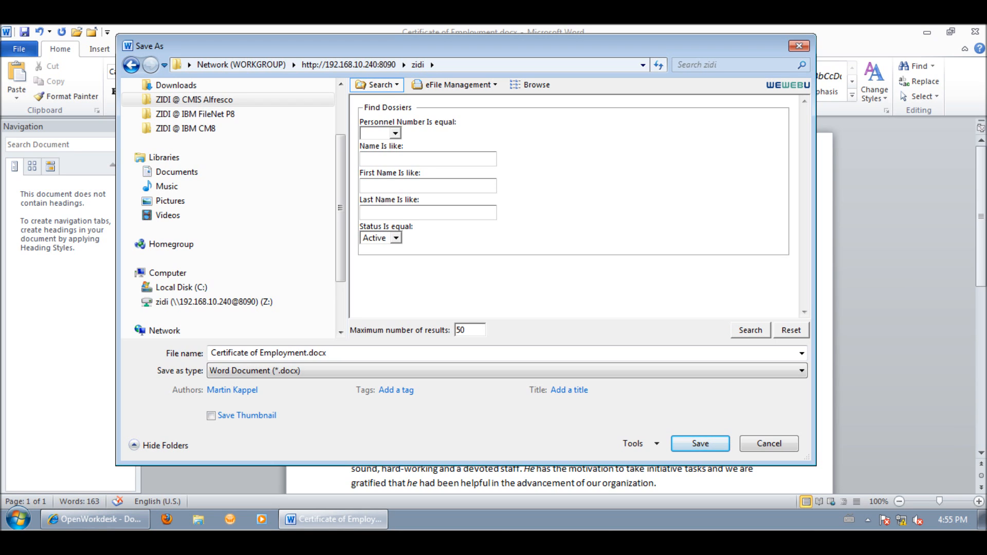
left_click(750, 330)
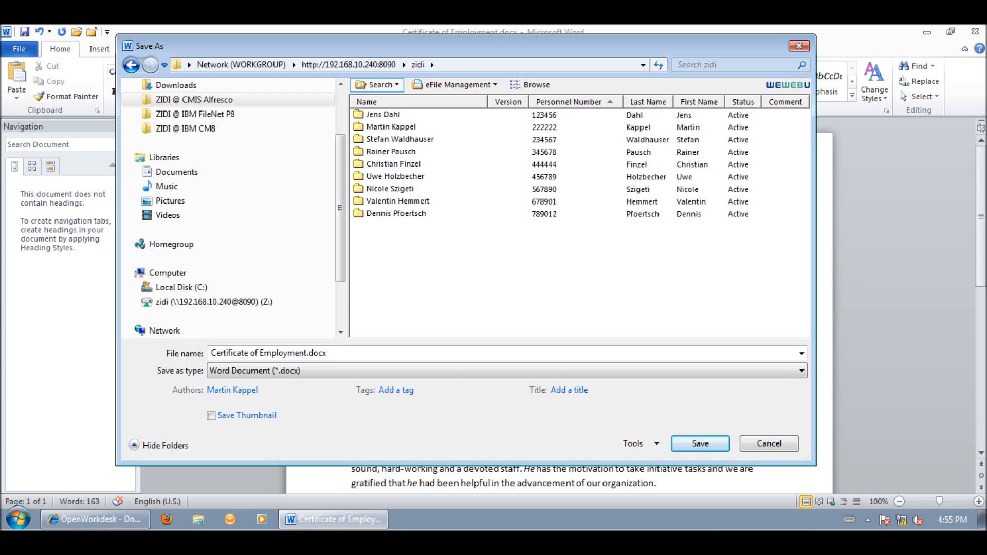
double_click(392, 163)
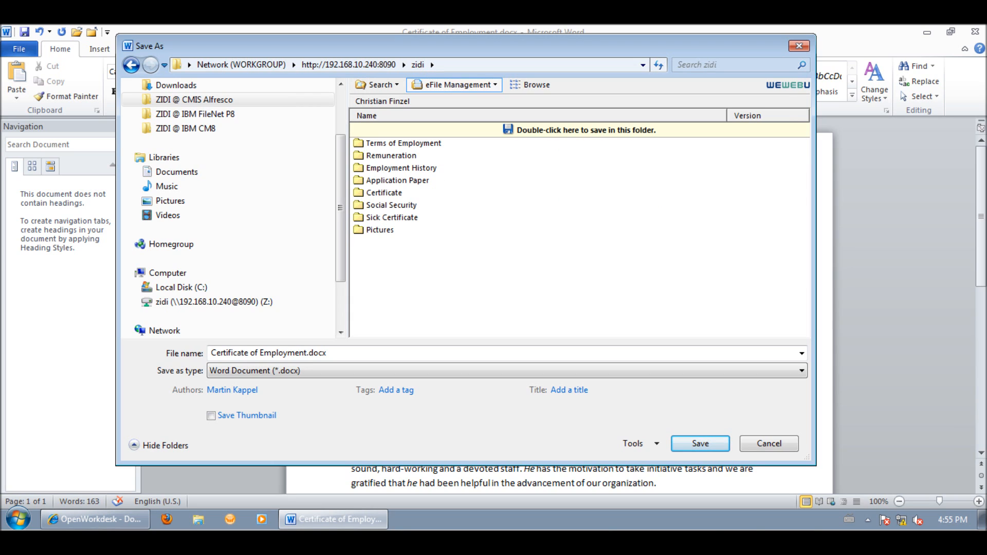
mouse_move(391, 217)
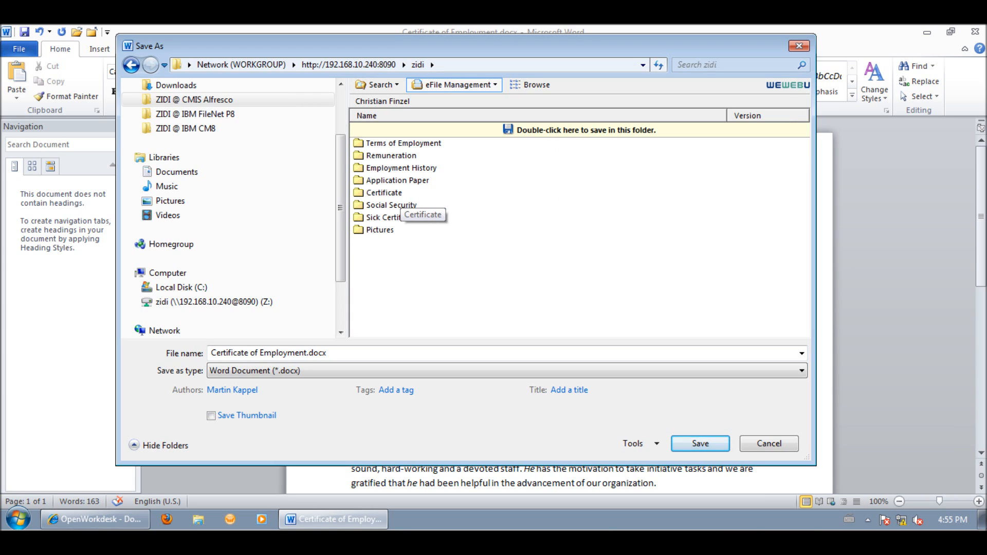
double_click(384, 192)
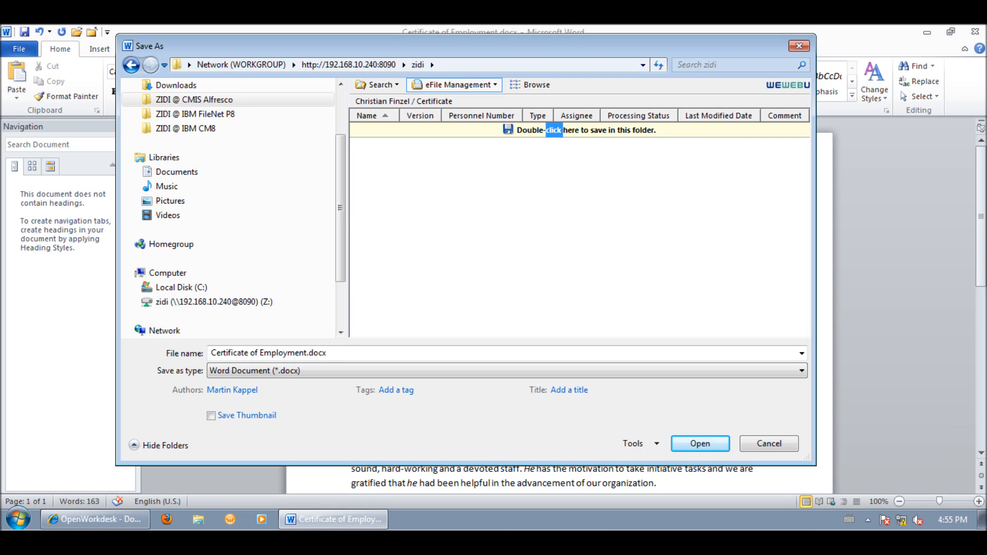
- Save into the Certificate folder with properties status New and assignee Harry Human
double_click(584, 130)
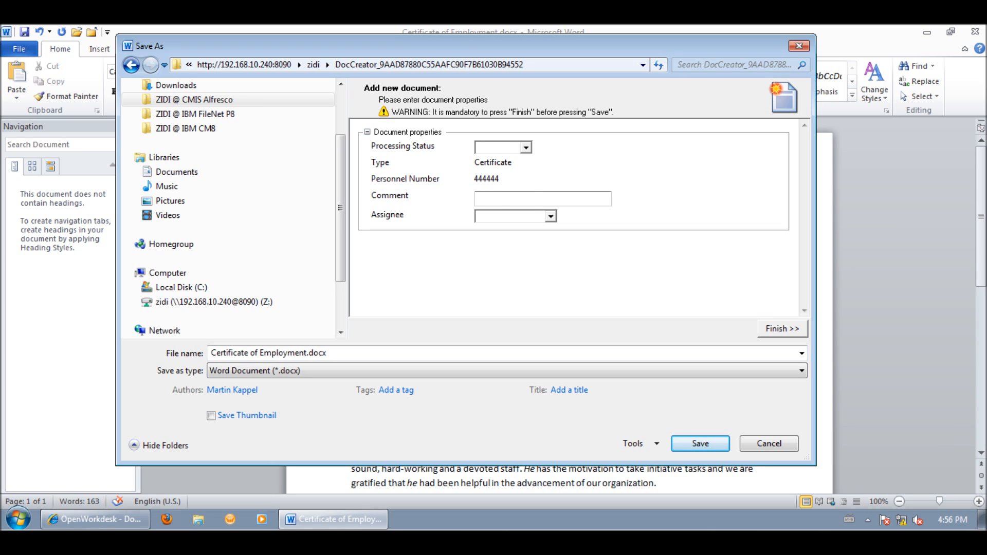
left_click(527, 147)
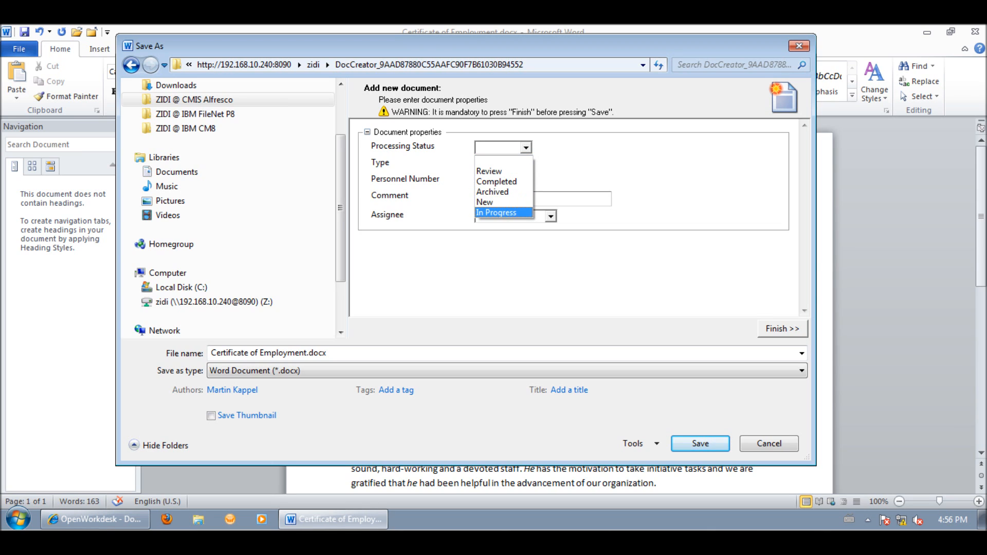
left_click(485, 203)
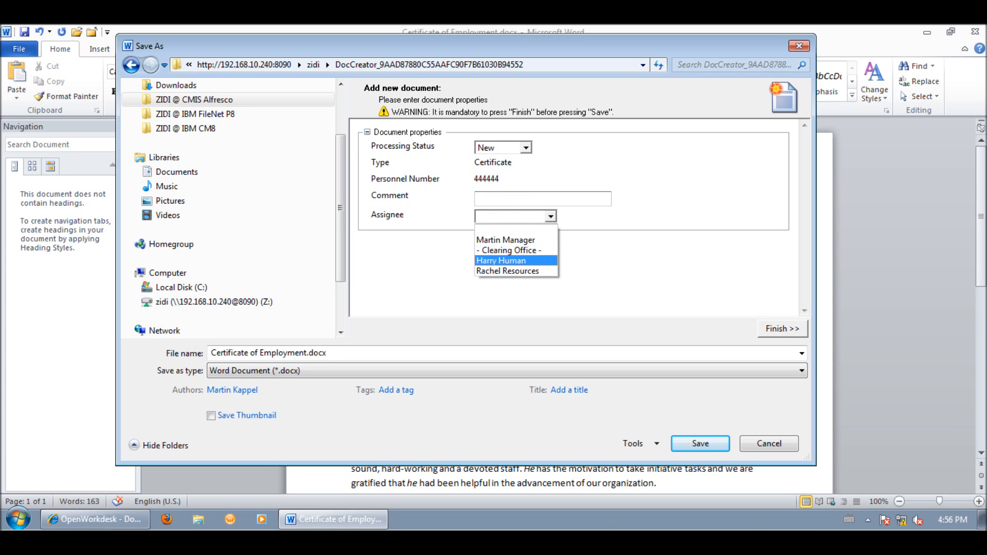
left_click(500, 260)
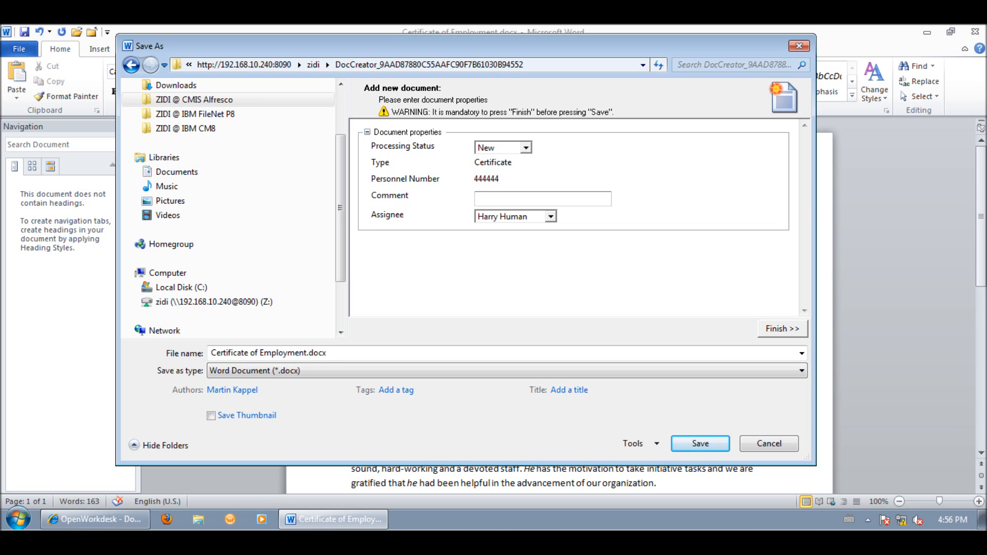
left_click(782, 328)
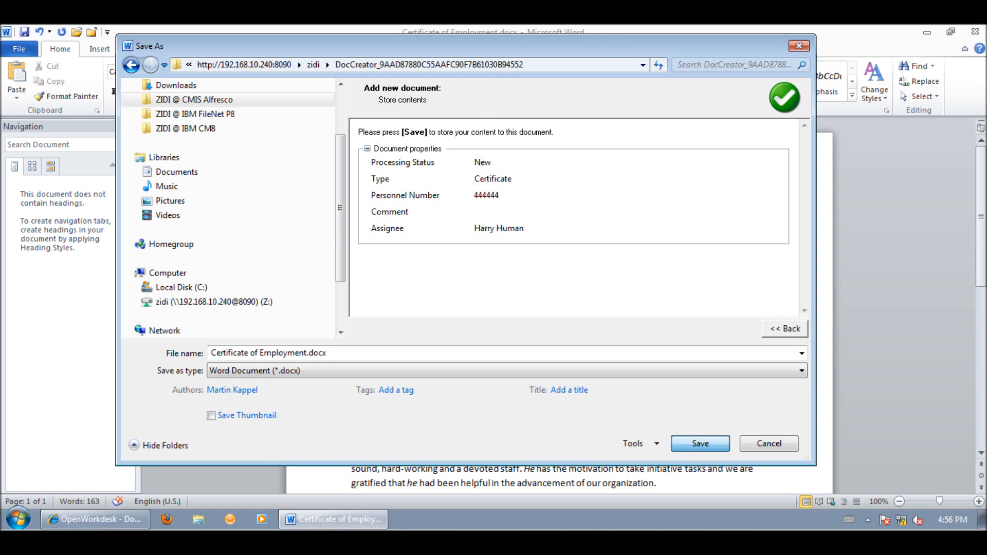
- Store the document and confirm the Windows Security login as user 'hru'
left_click(700, 443)
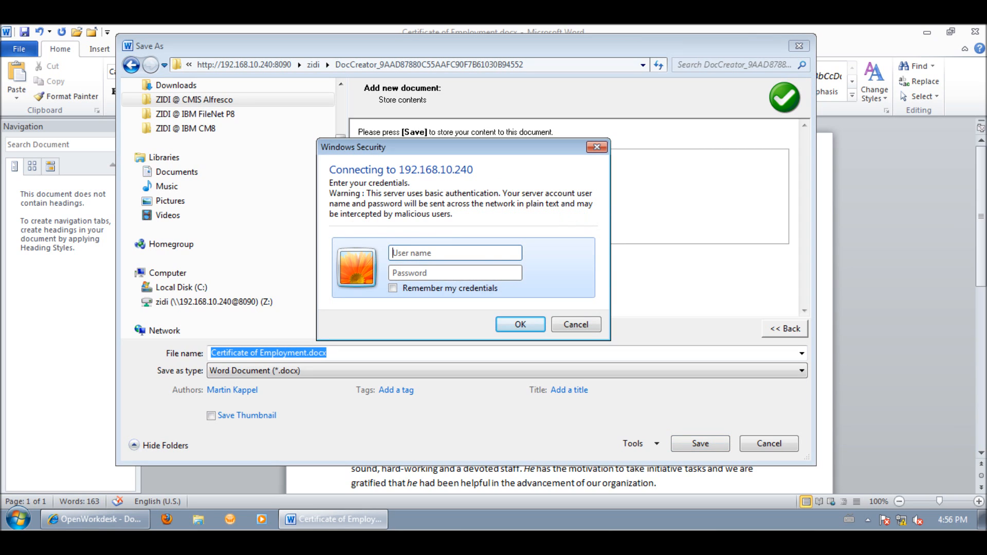
type("hru")
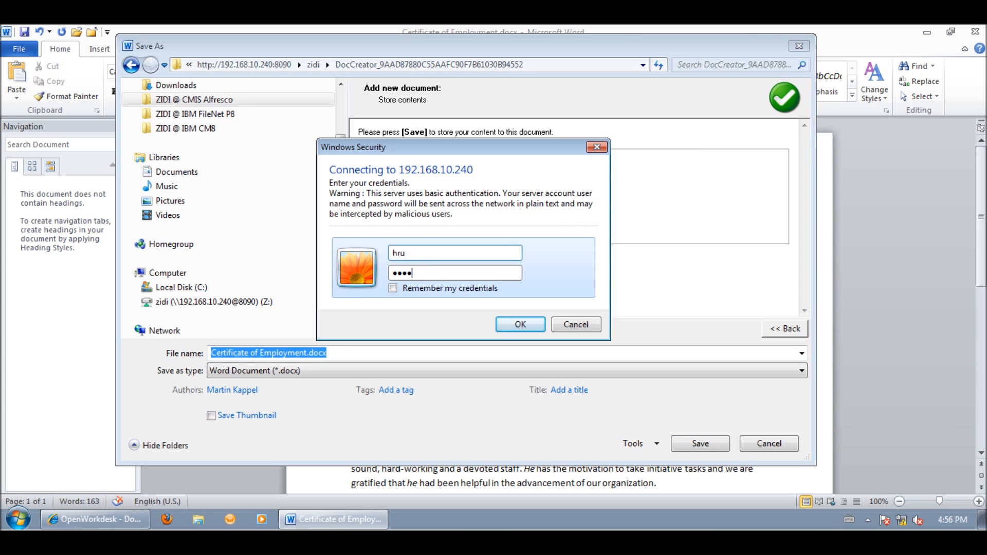
left_click(519, 324)
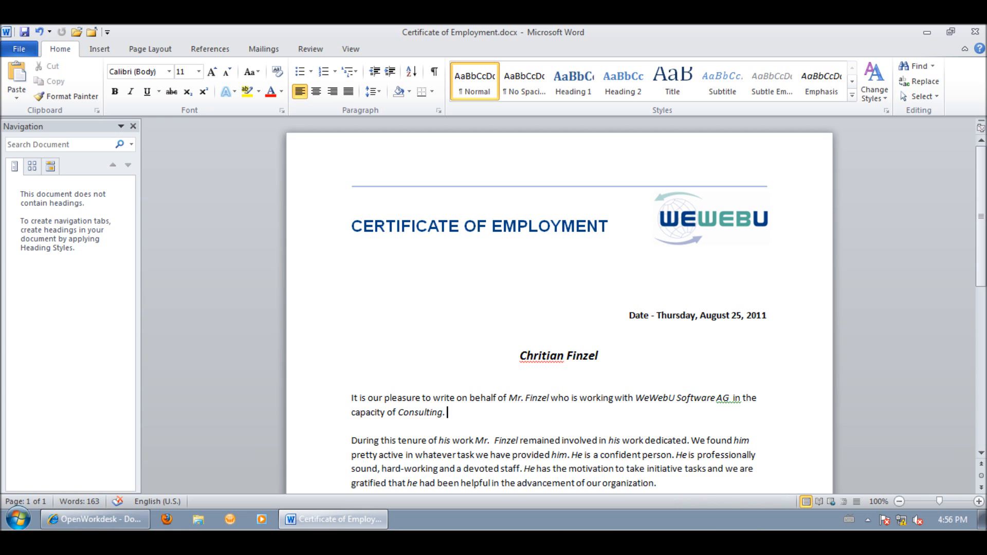
left_click(94, 520)
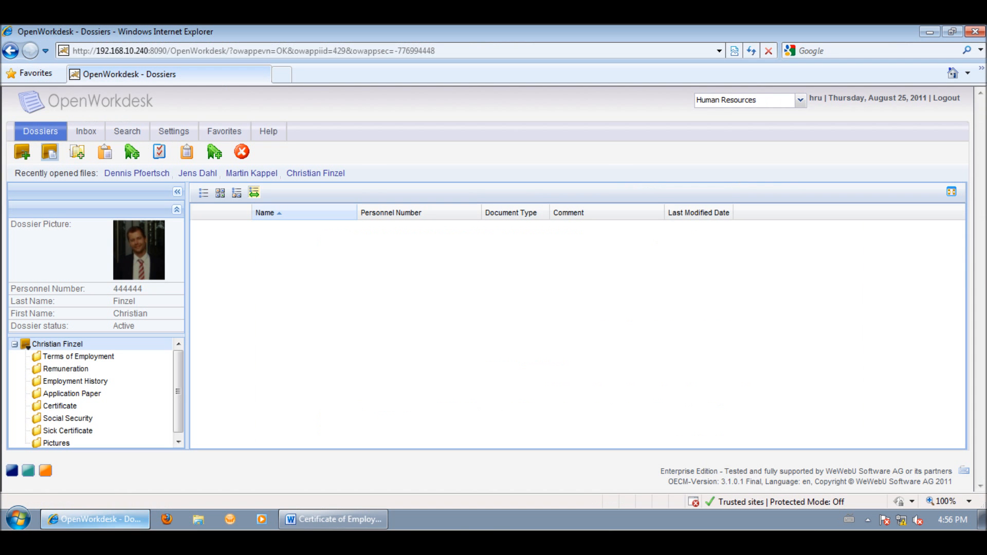
left_click(59, 405)
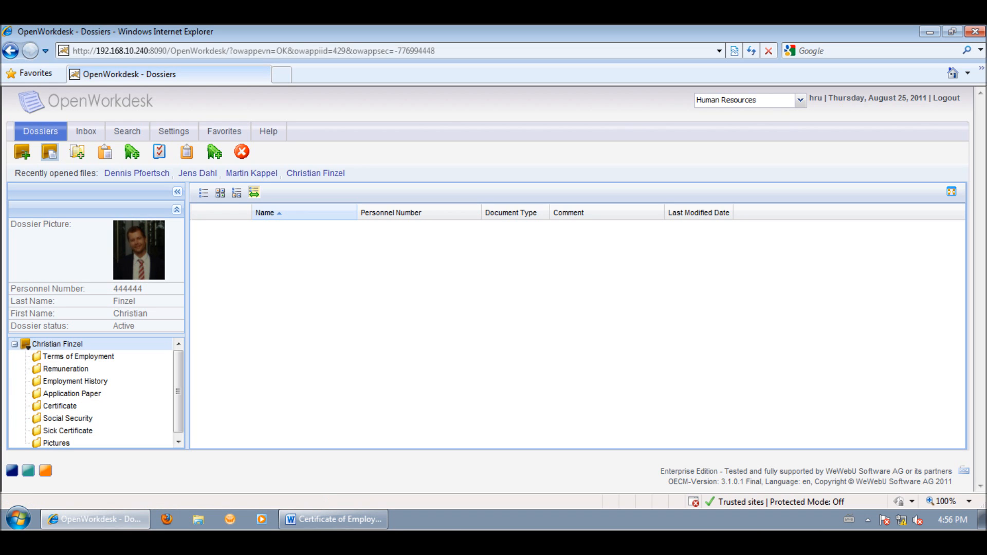
left_click(60, 405)
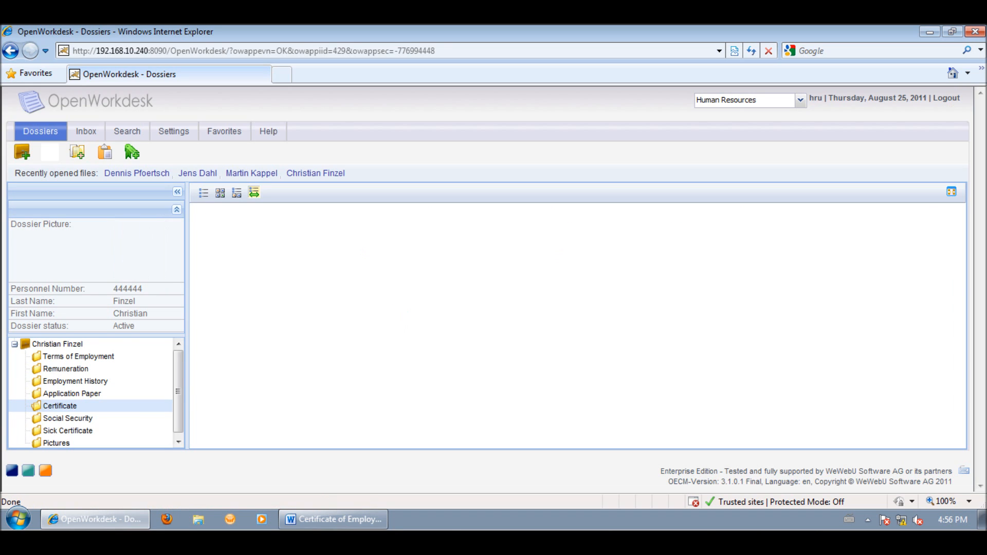
left_click(60, 405)
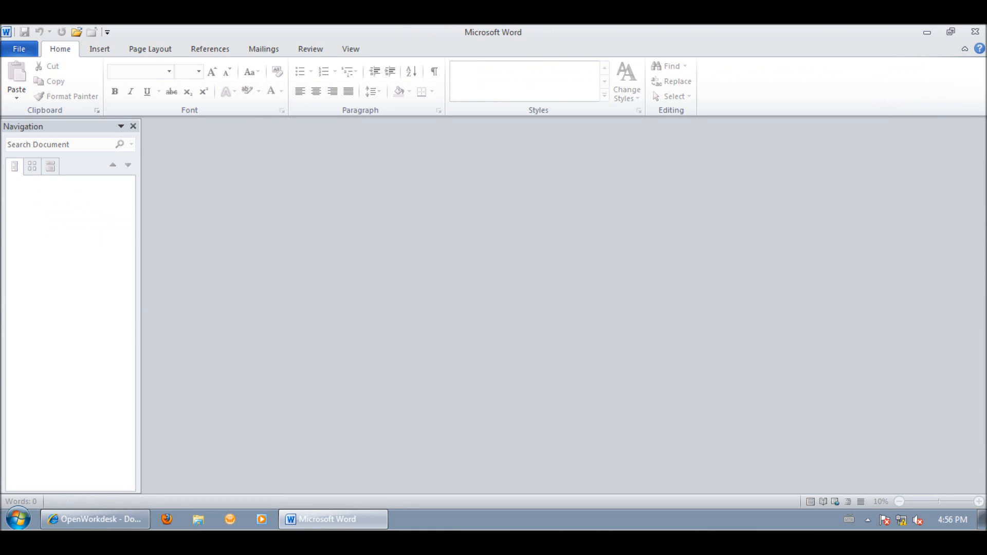
- Launch the stored certificate from the Certificate folder list into Word for editing
left_click(94, 519)
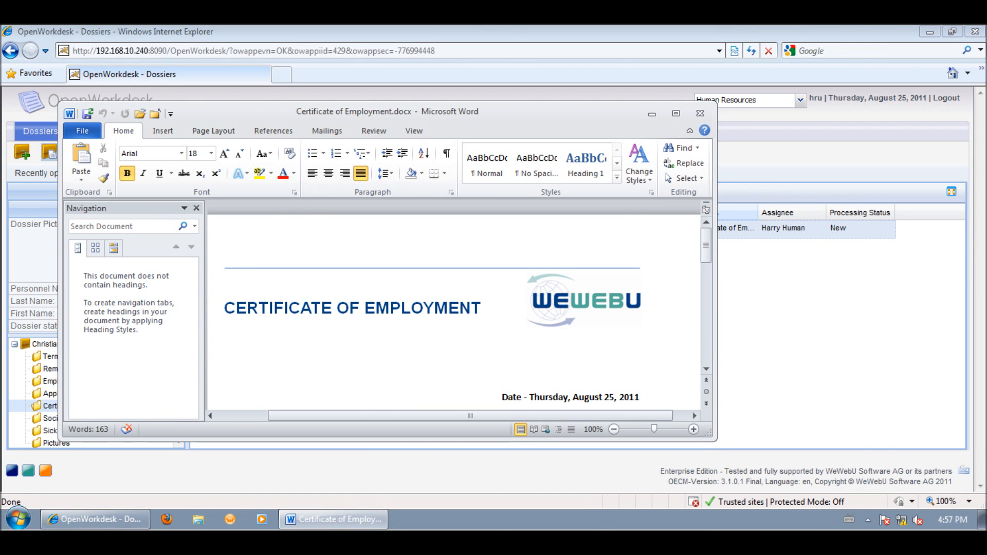
- Maximize the certificate in Word and show its Info page with versions 1.0, 1.1 and working copy
left_click(676, 113)
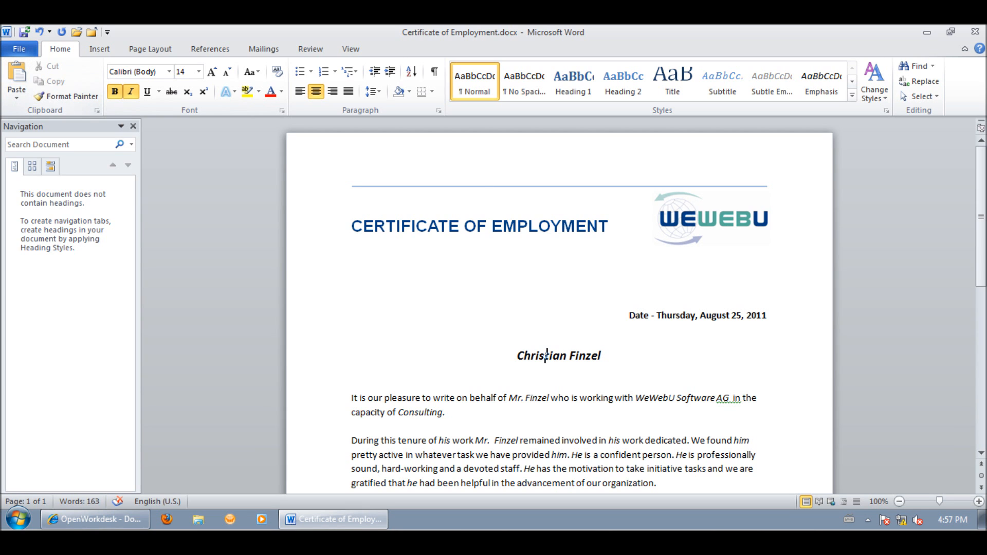
left_click(19, 48)
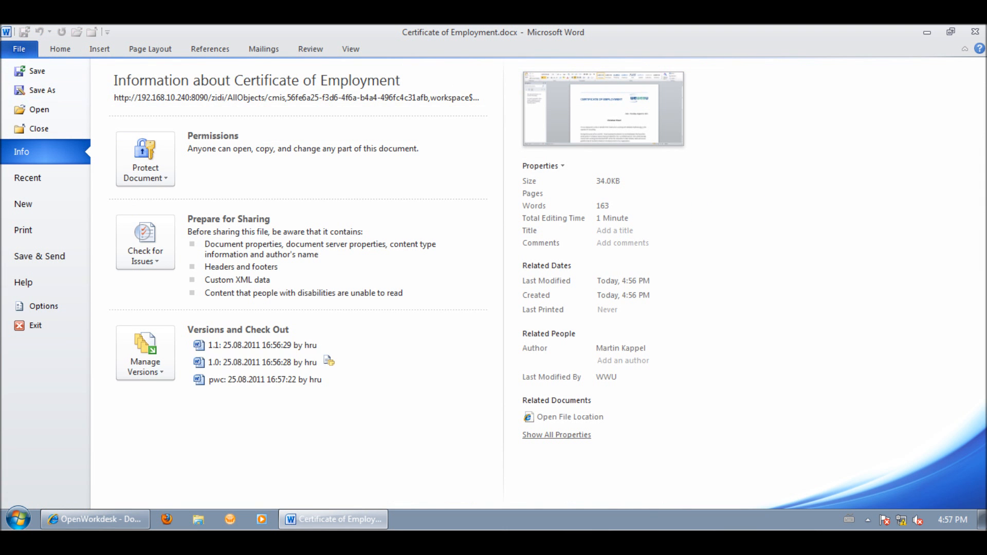
- Show Document Properties, set Processing Status to In Progress and enter the comment 'reviewed'
left_click(542, 166)
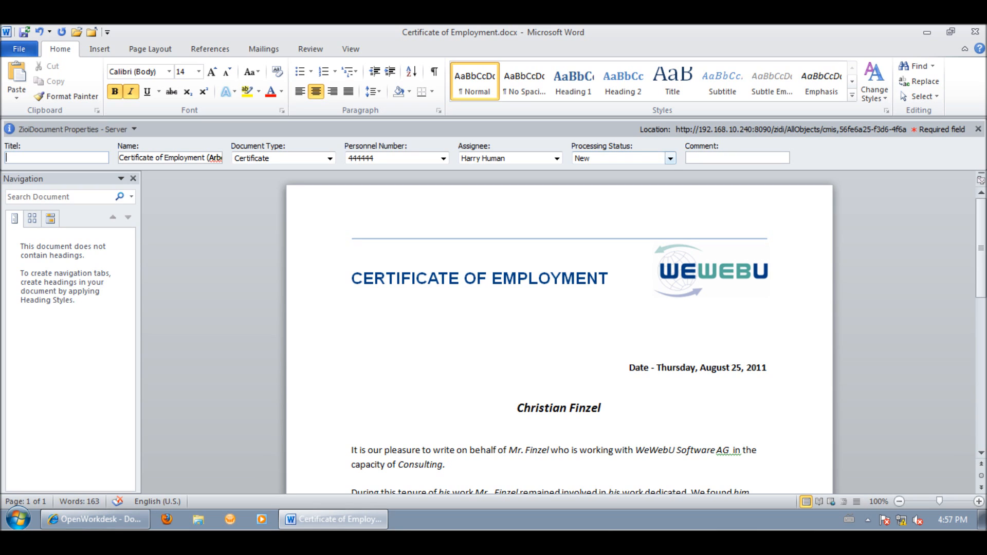
left_click(669, 158)
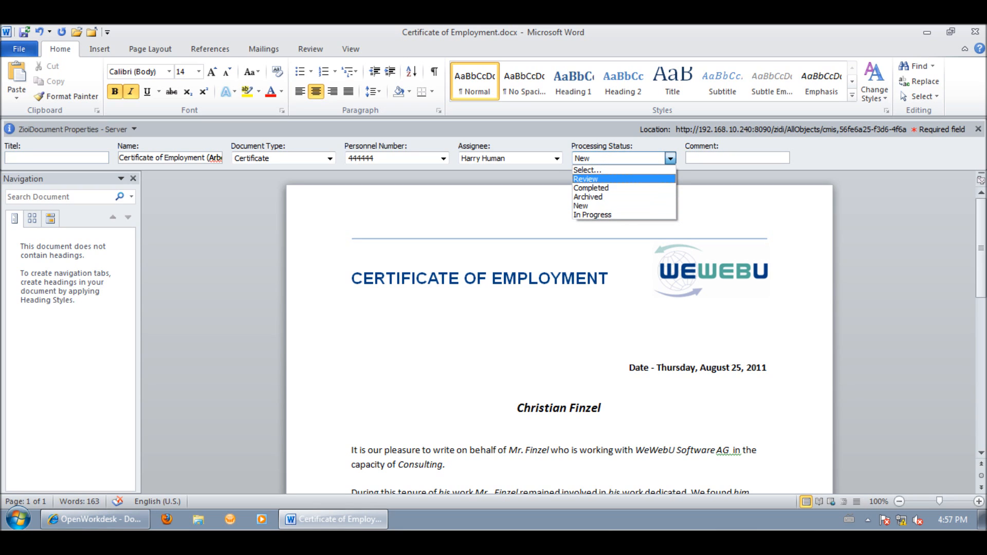
left_click(593, 215)
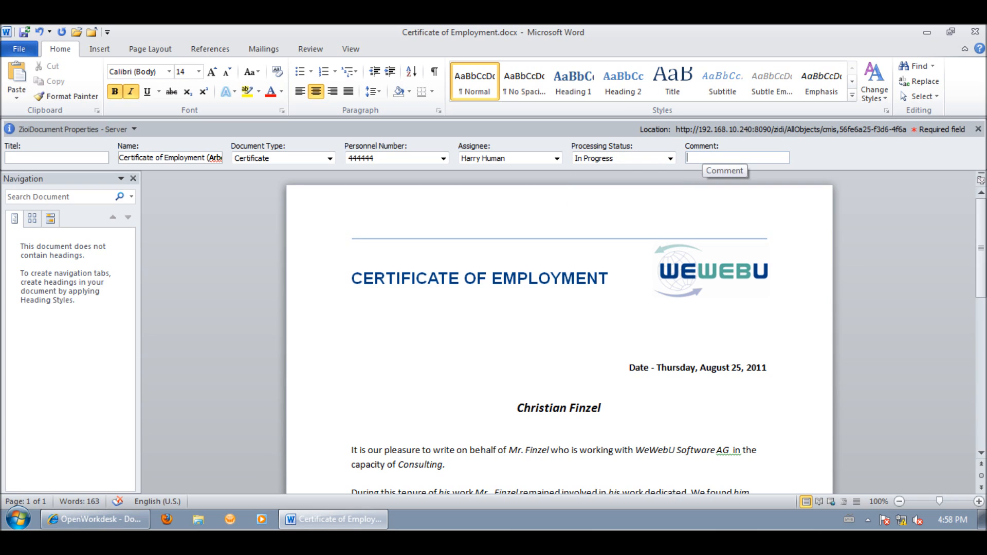
type("reviewed")
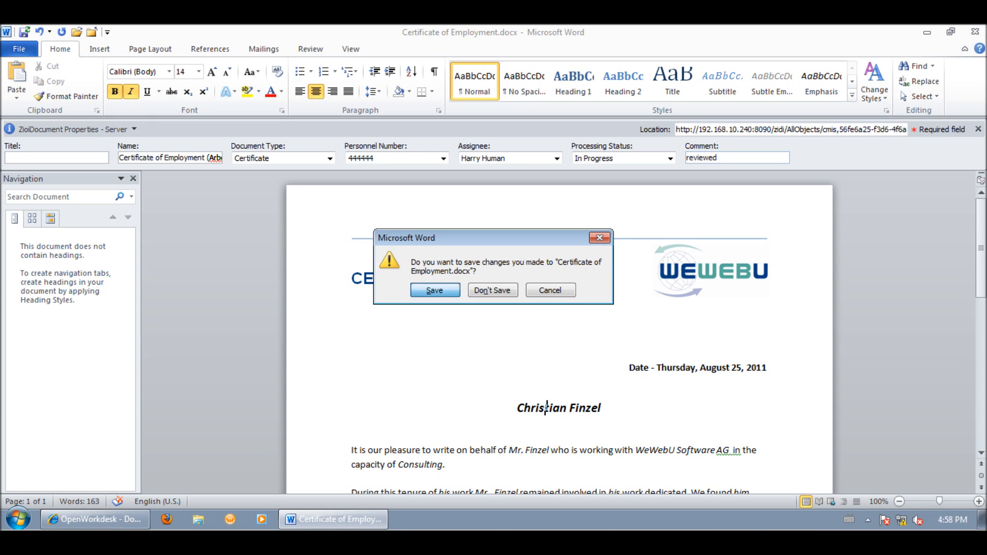
- Close the certificate in Word and save the changes back to the repository
left_click(433, 290)
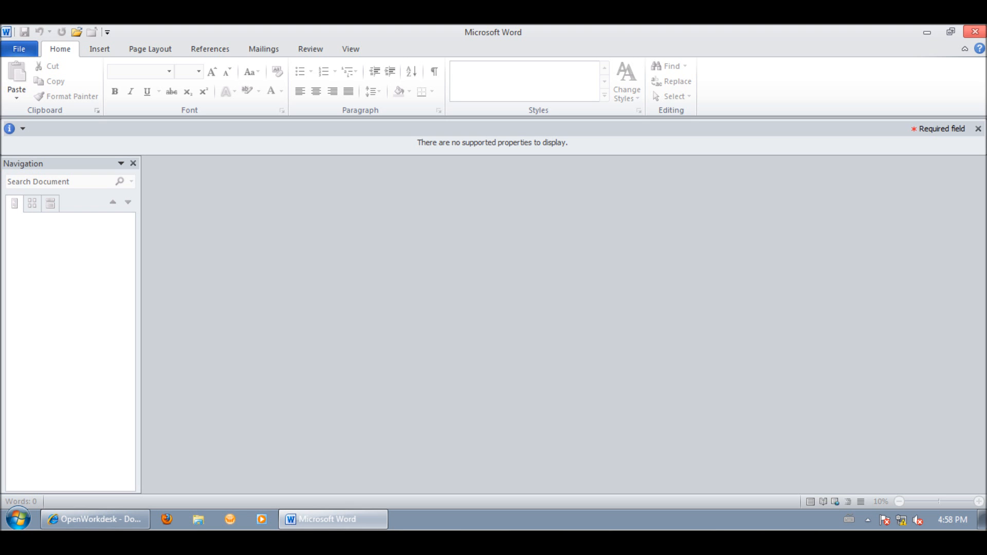
left_click(94, 520)
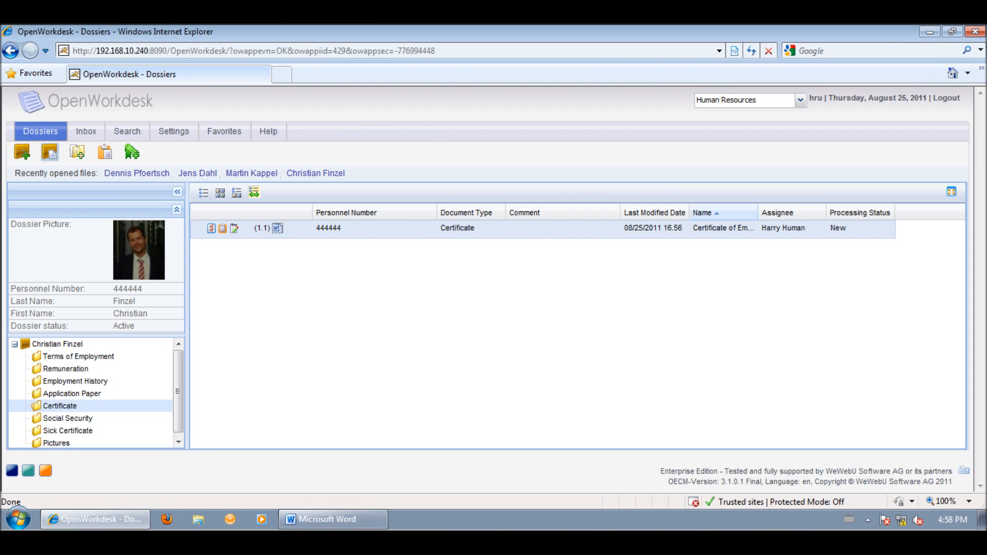